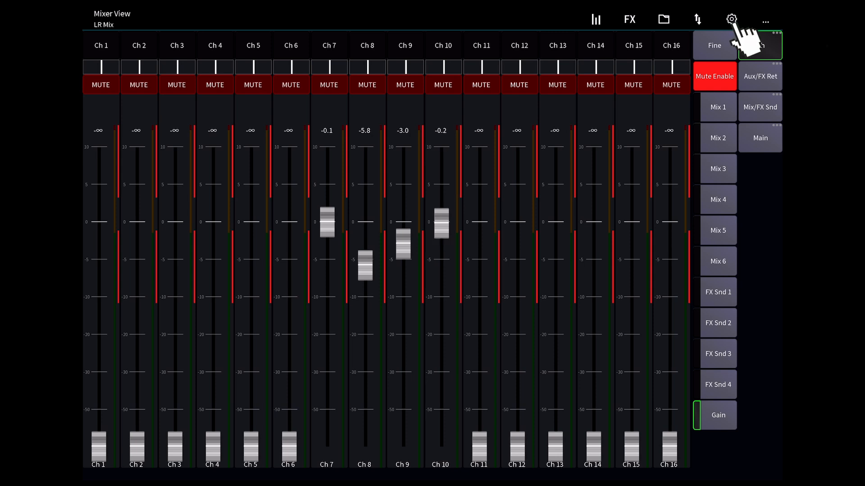
- Go to the settings' LAYERS tab and bring up the Add prompt
click(732, 19)
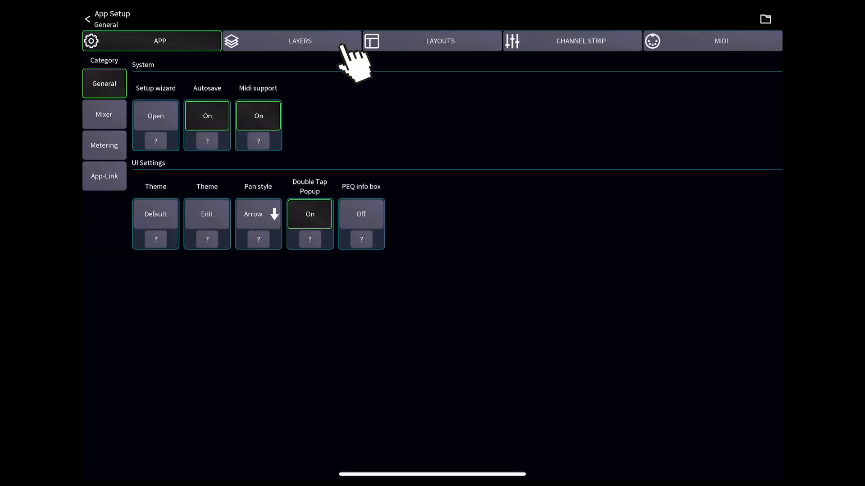
click(300, 40)
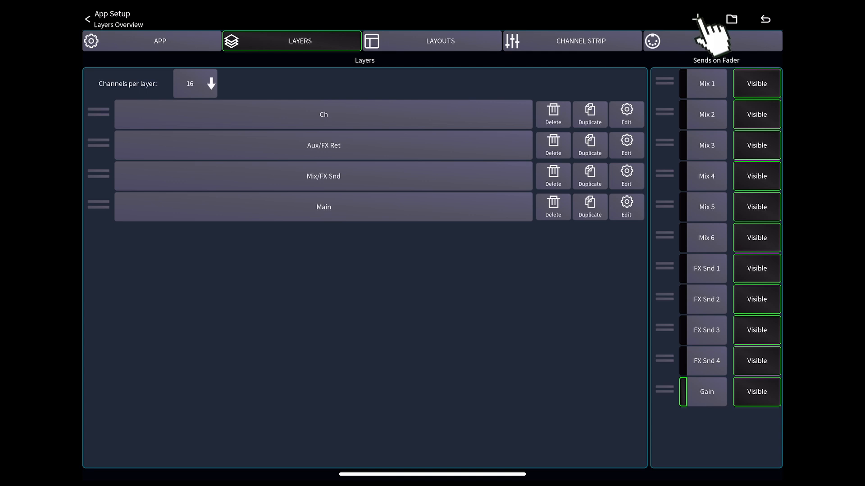
click(696, 19)
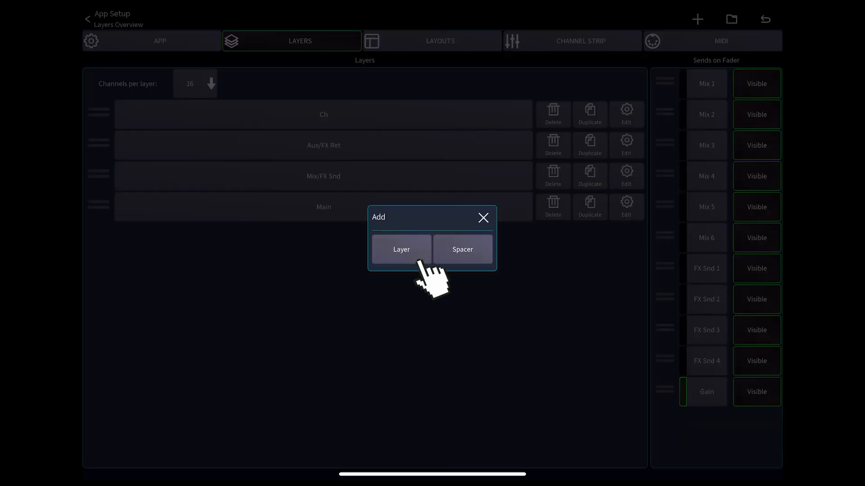
- Create a new layer and name it 'DCA Layer'
click(401, 249)
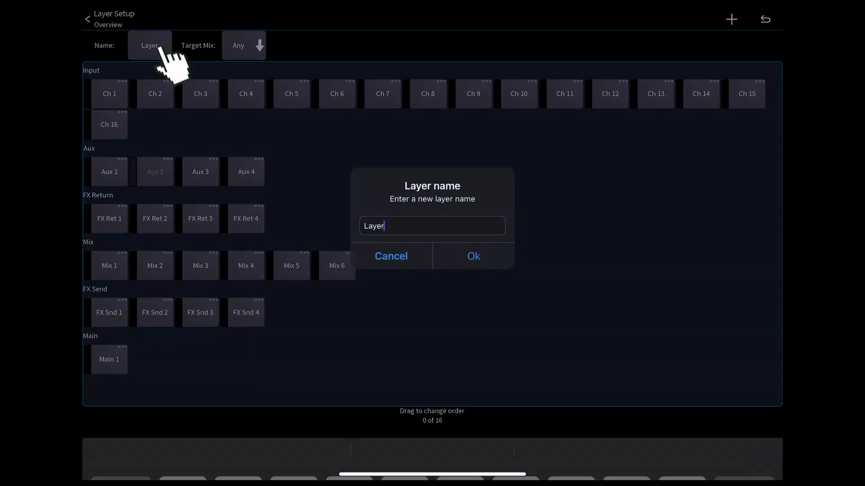
click(431, 225)
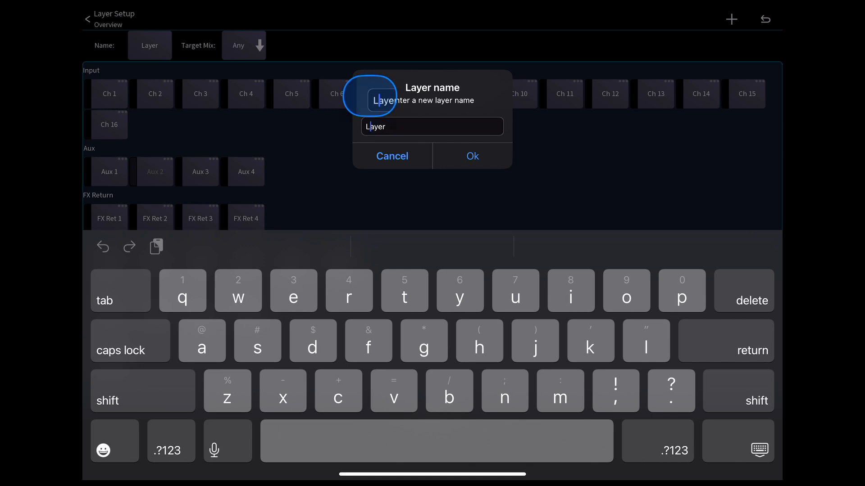
text(DCA)
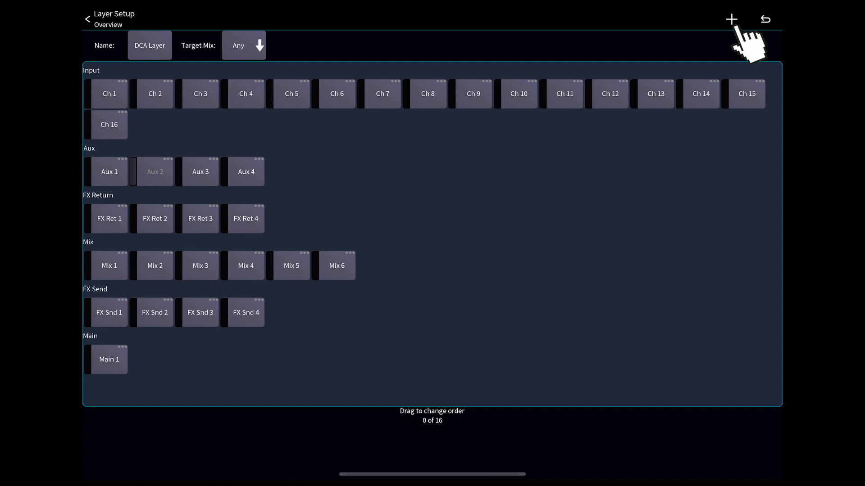
- Add an IDCA to DCA Layer and confirm its name as 'Vox'
click(731, 19)
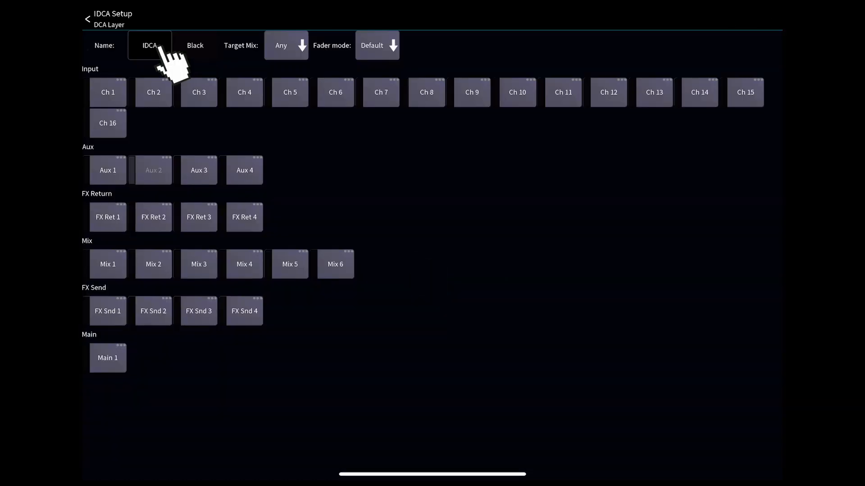
click(150, 45)
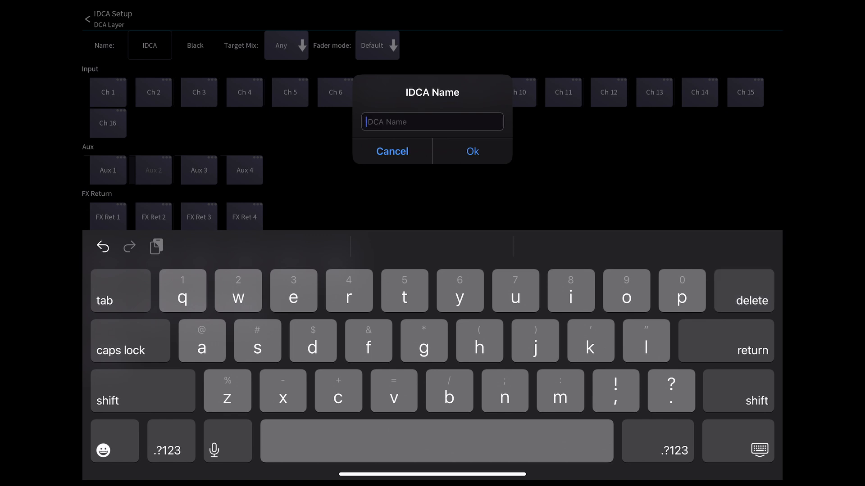
text(Vox)
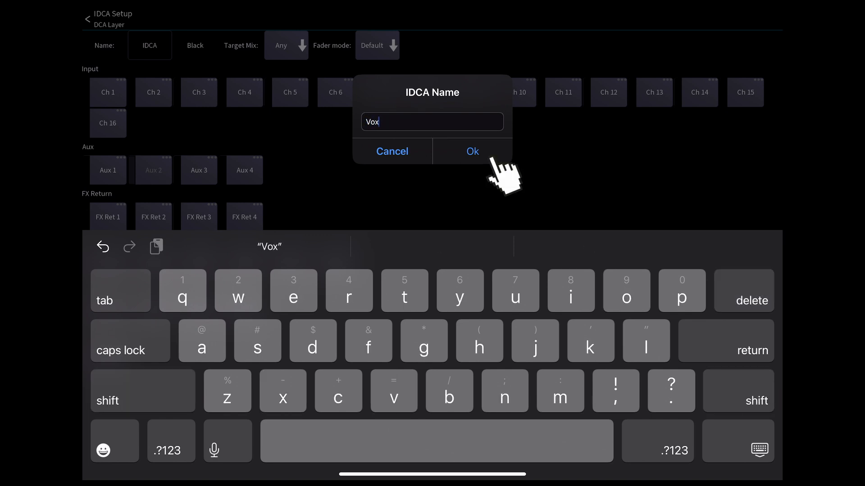
click(471, 151)
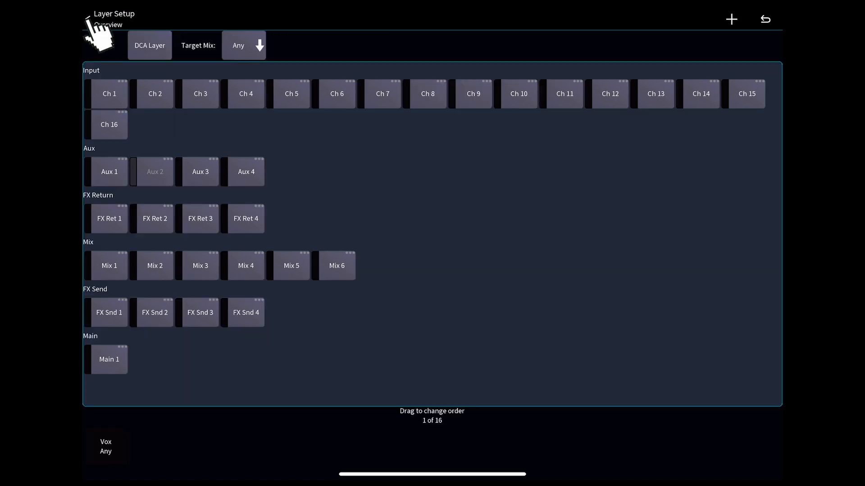
- In the mixer, compare DCA Layer with Ch, then lower the Vox fader to -14.2
click(99, 25)
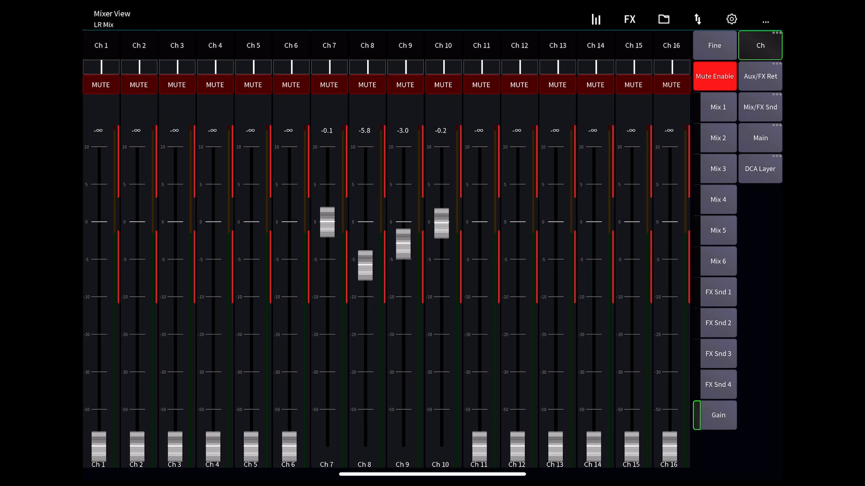
click(760, 169)
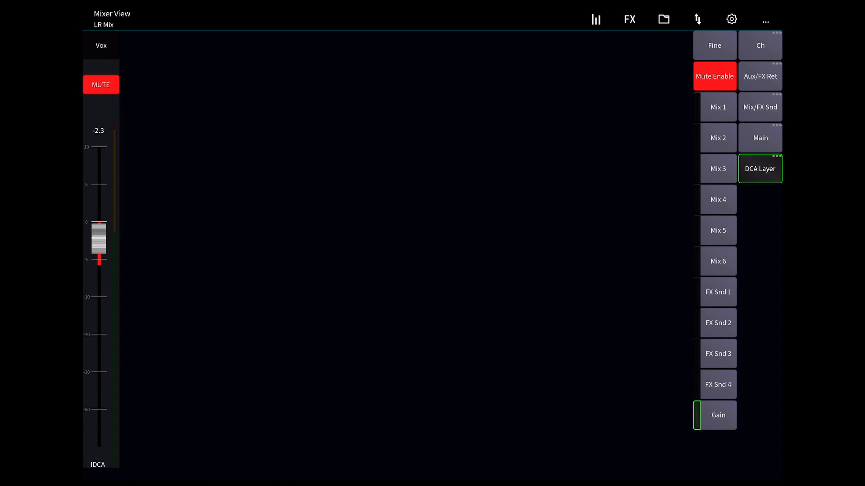
click(760, 45)
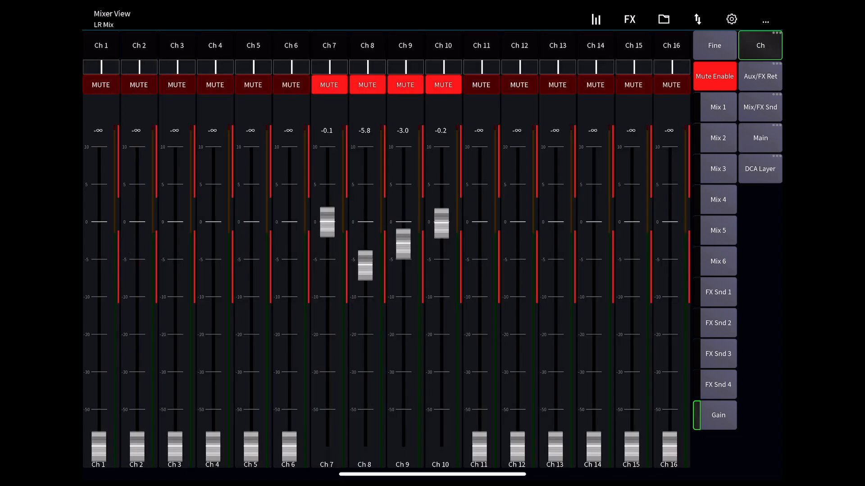
click(759, 169)
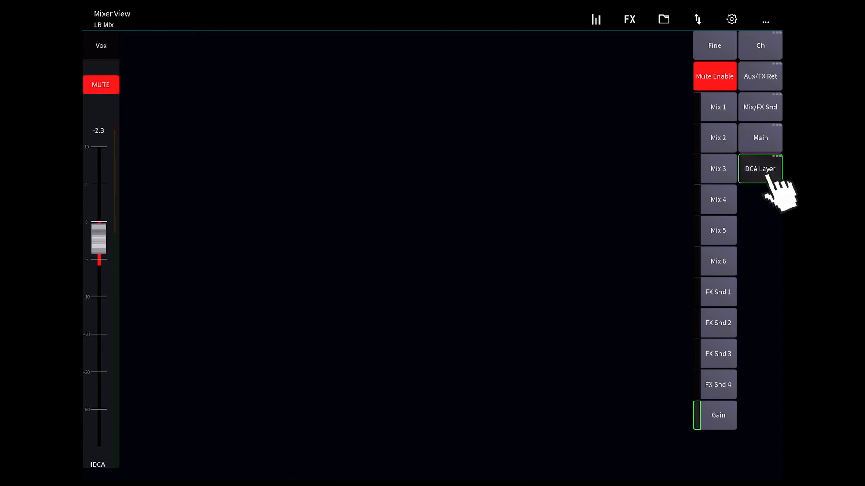
drag(99, 231, 99, 309)
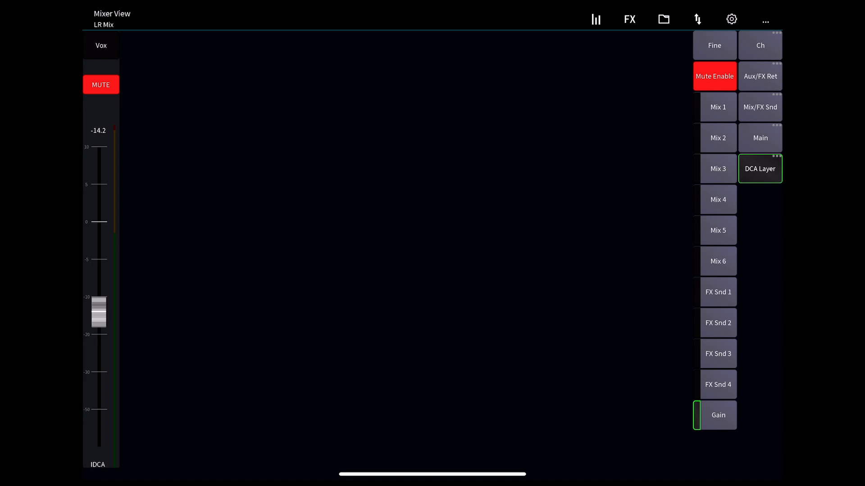
click(731, 19)
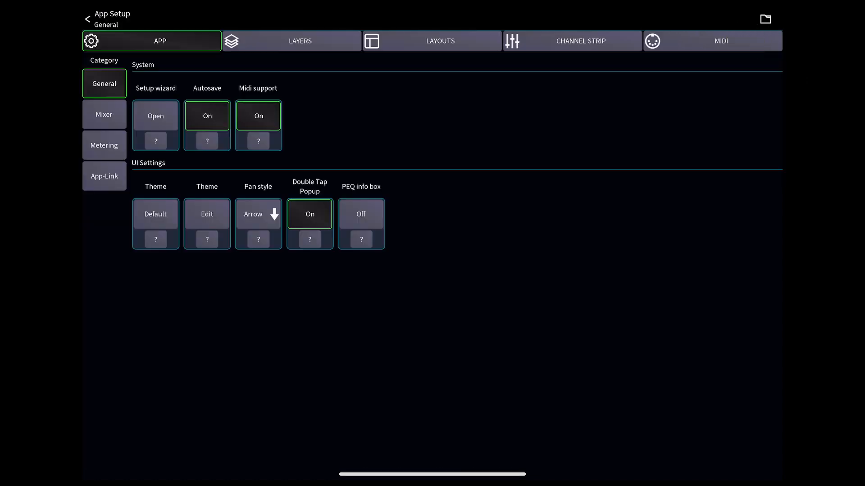
- Delete DCA Layer, then raise the Ch 8 fader to about -4.7
click(291, 40)
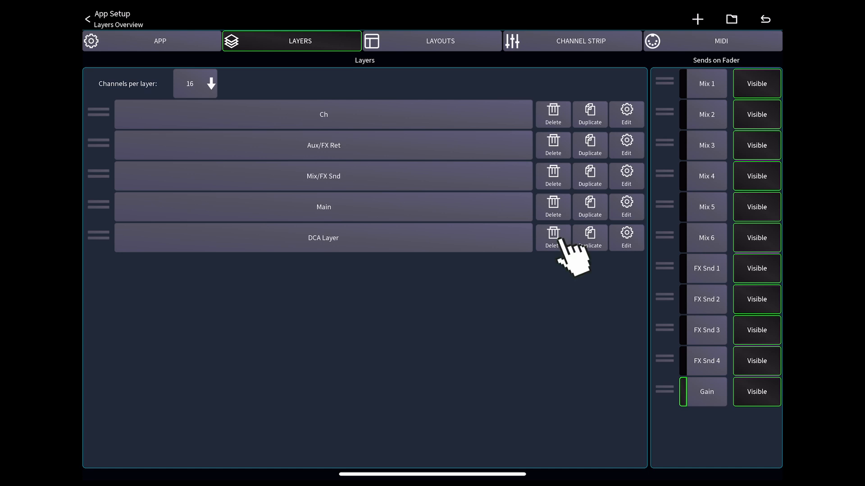
click(552, 234)
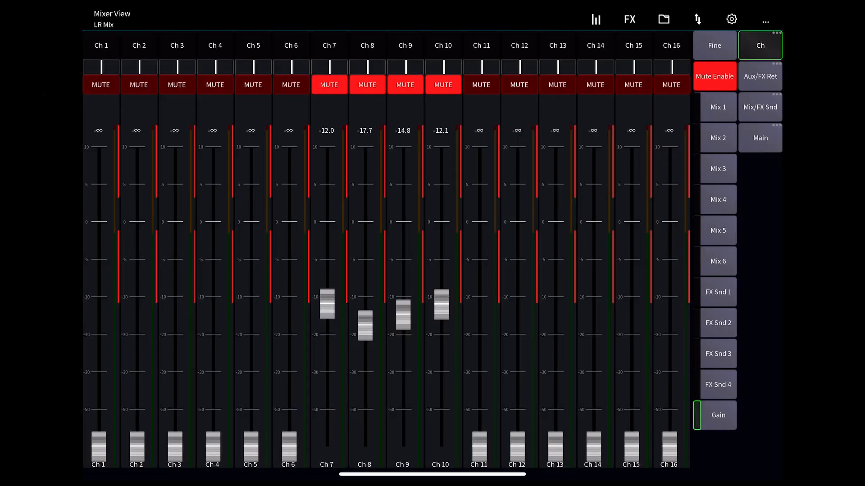
drag(364, 325, 364, 258)
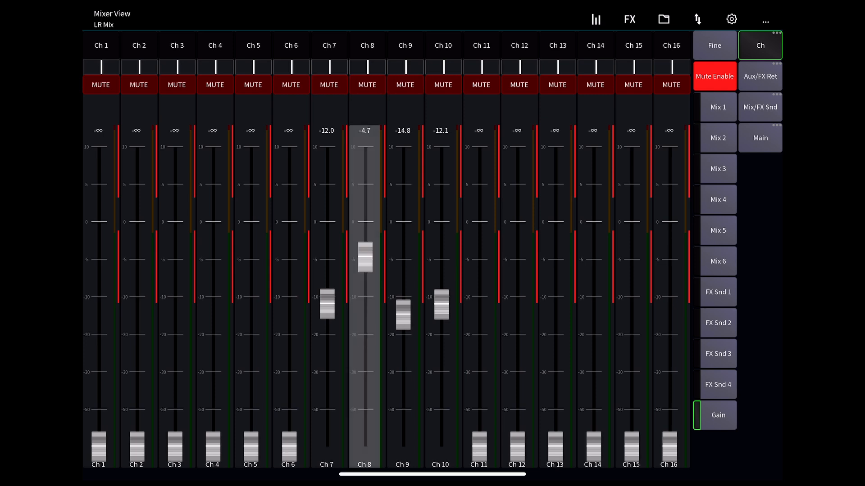
click(731, 18)
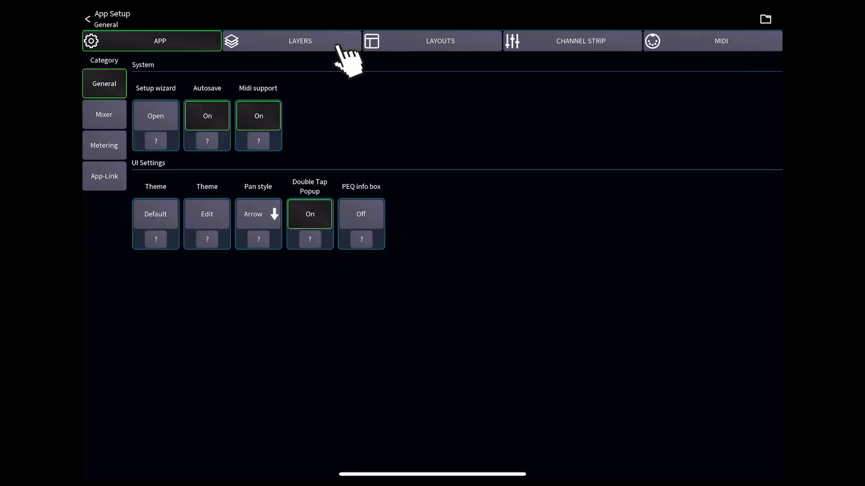
- Add an IDCA to the Ch layer and name it 'Vox DCA'
click(299, 40)
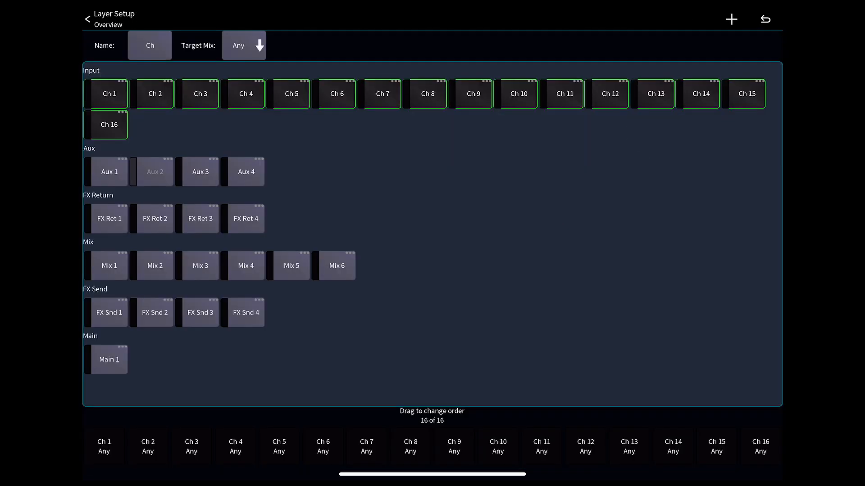
click(731, 19)
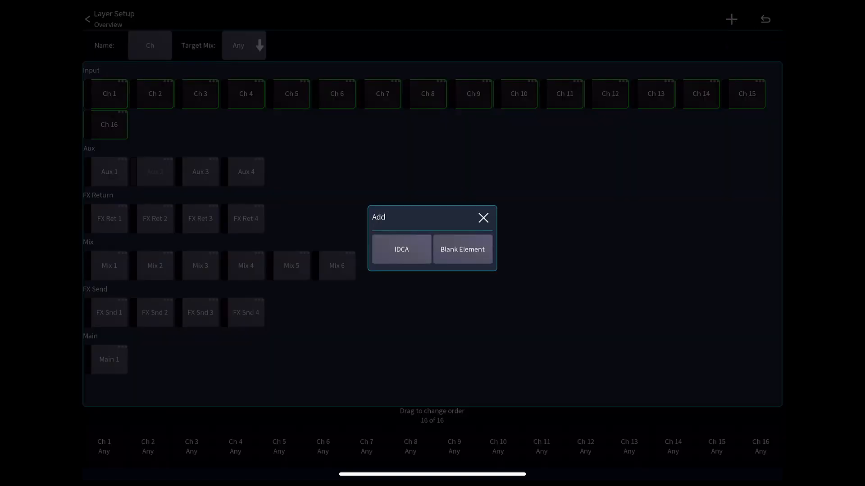
click(401, 249)
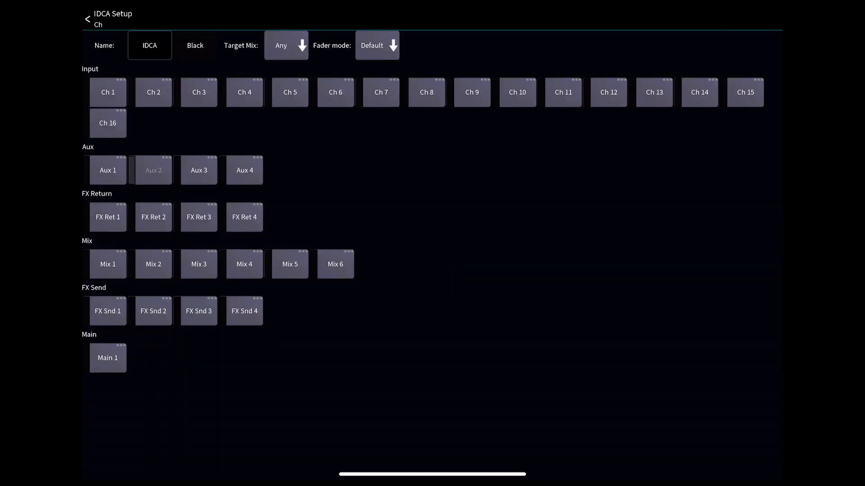
click(149, 45)
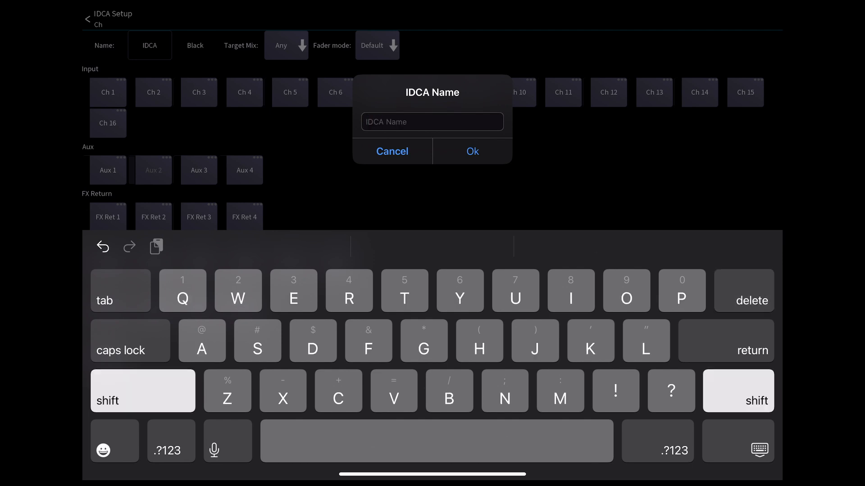
text(Vox)
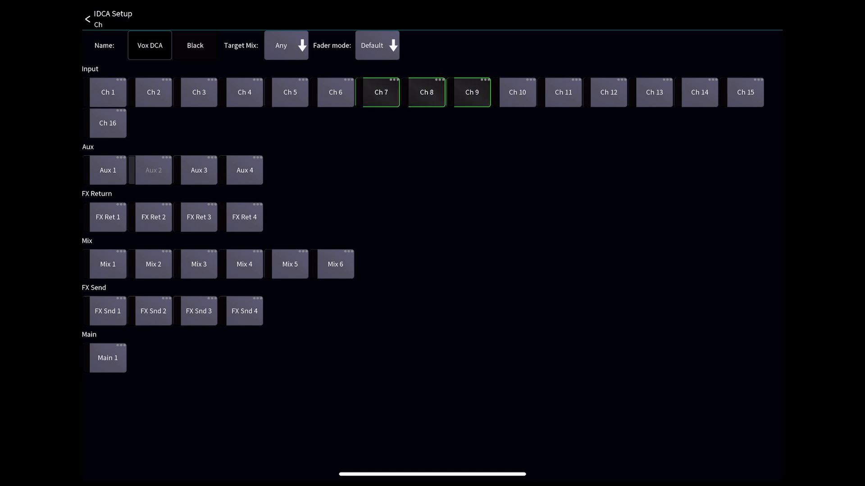
- Back out to Mixer View, where Vox DCA at -9.4 is the Ch layer's first strip
click(87, 18)
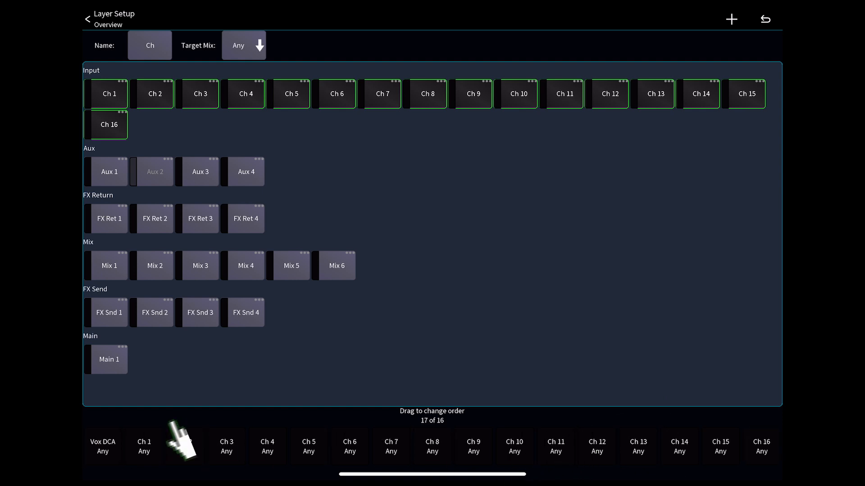
click(87, 19)
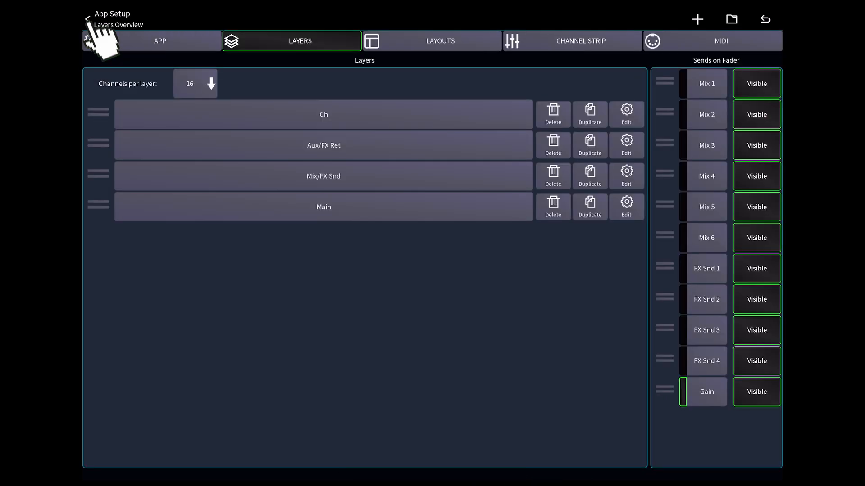
click(88, 18)
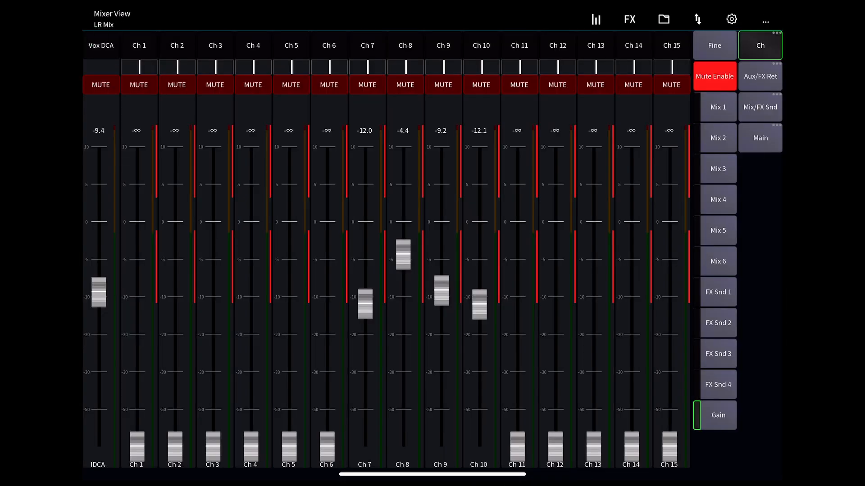